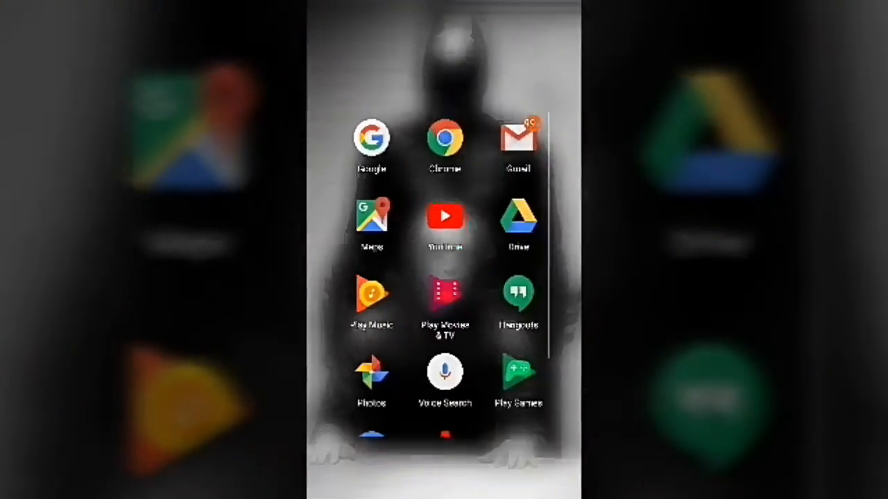
Launch Google Opinion Rewards from the Google folder and view its navigation menu
{"action": "scroll", "scroll_direction": "up", "scroll_amount": 3}
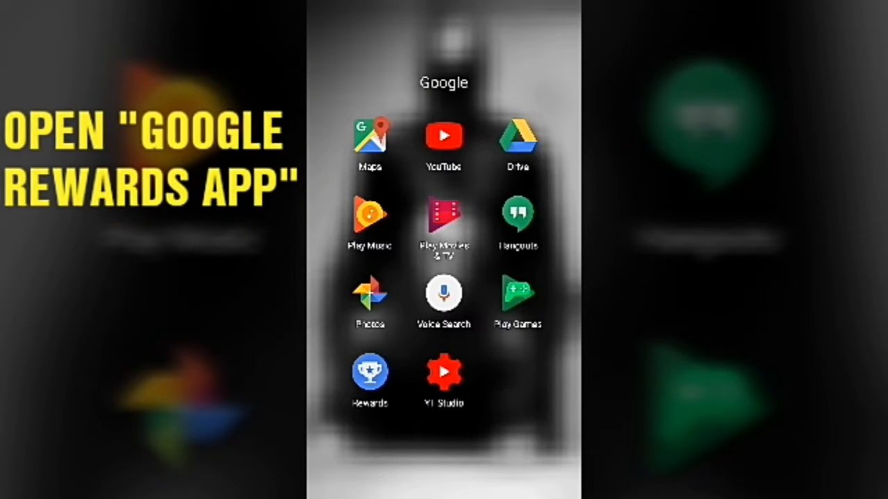
{"action": "left_click", "coordinate": [370, 372]}
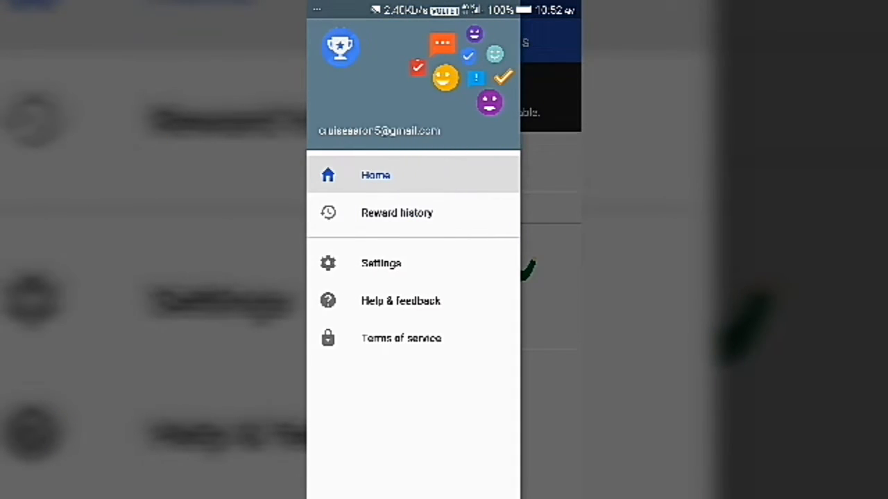
{"action": "left_click", "coordinate": [396, 214]}
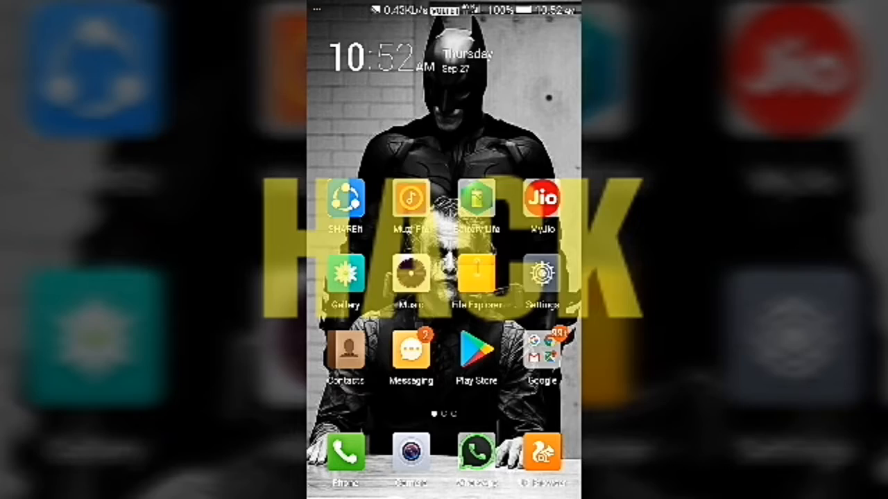
Reach Settings and go into Advanced Settings
{"action": "scroll", "scroll_direction": "left", "scroll_amount": 3}
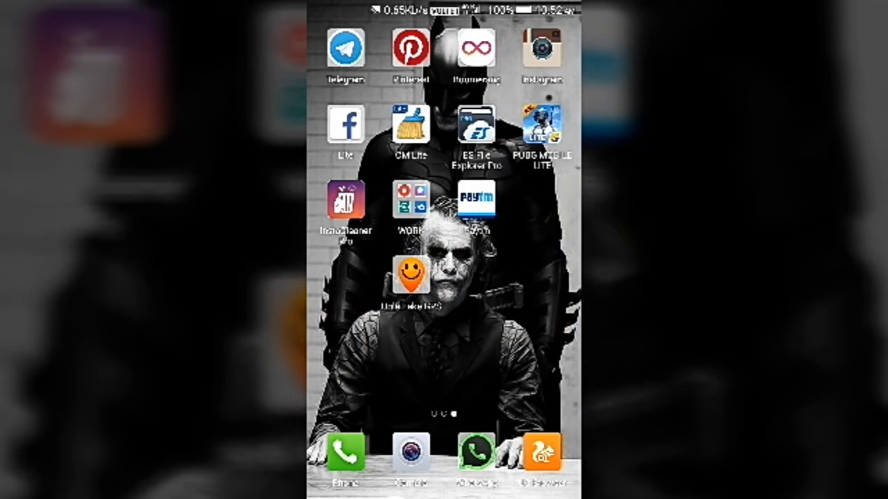
{"action": "scroll", "scroll_direction": "left", "scroll_amount": 3}
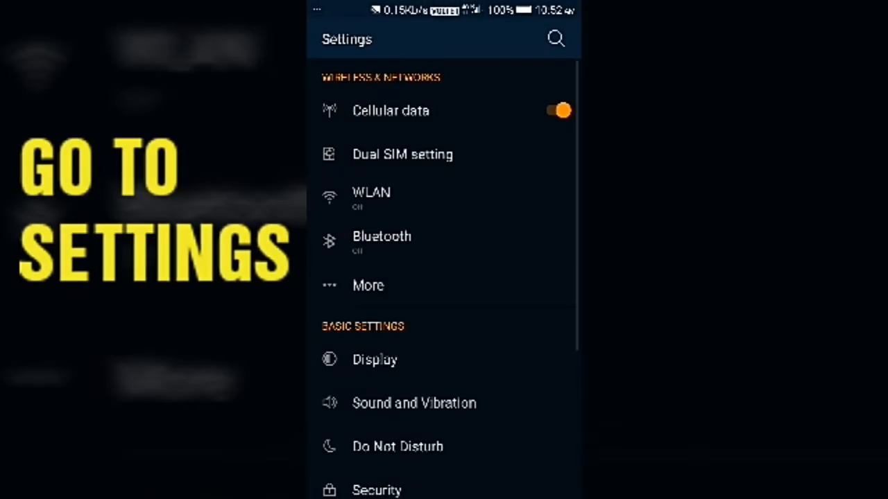
{"action": "scroll", "scroll_direction": "down", "scroll_amount": 3}
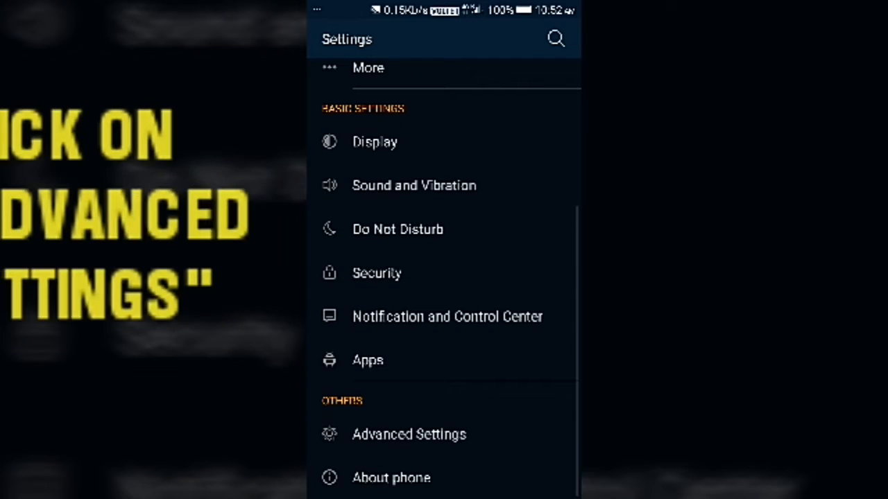
{"action": "left_click", "coordinate": [408, 434]}
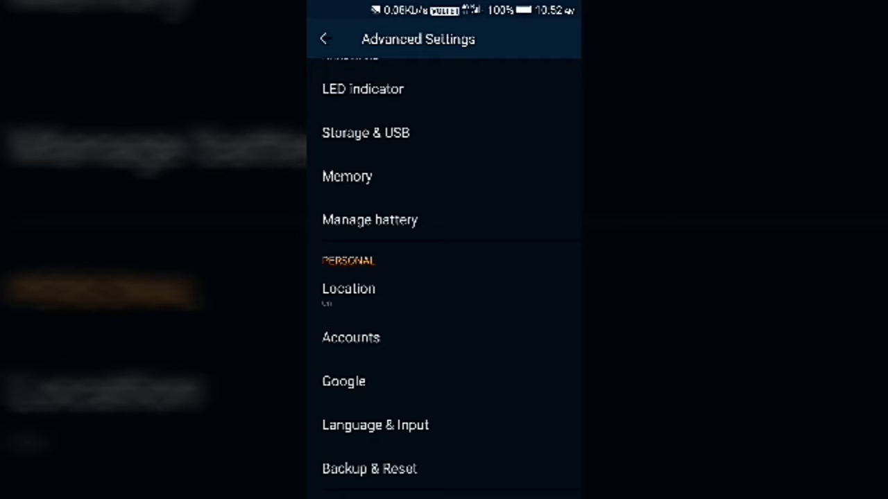
Set Location to High accuracy mode and return to the home screen
{"action": "left_click", "coordinate": [348, 288]}
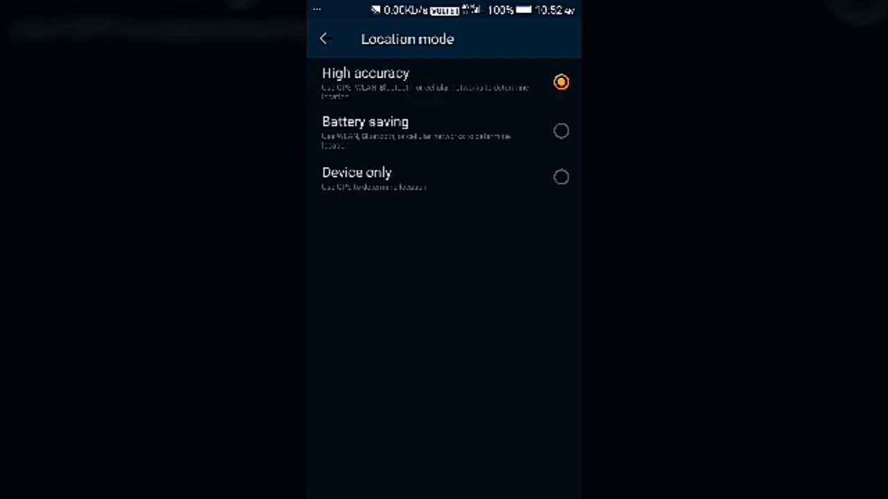
{"action": "left_click", "coordinate": [325, 38]}
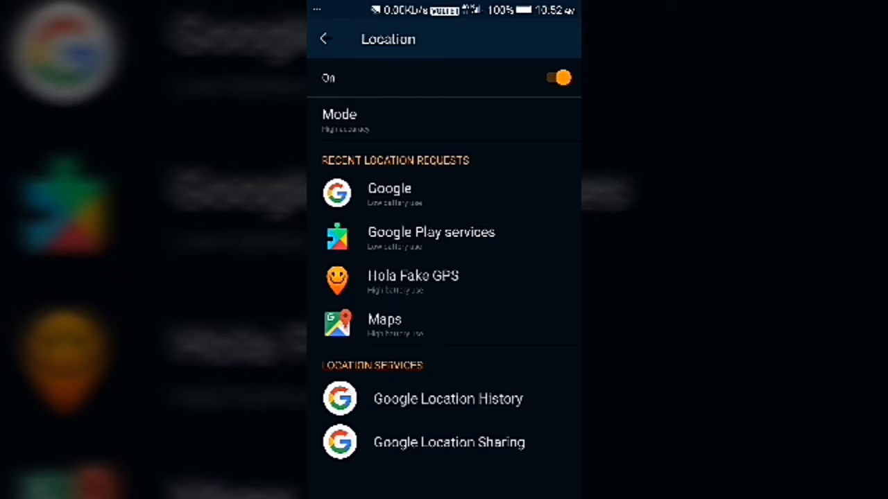
{"action": "left_click", "coordinate": [325, 39]}
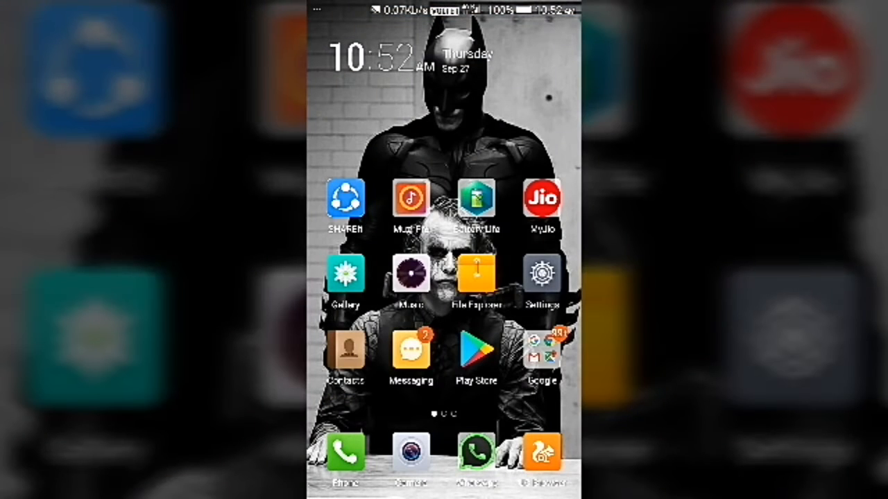
In Hola Fake GPS, search 'united s' and pick the New York City, United States address
{"action": "scroll", "scroll_direction": "left", "scroll_amount": 3}
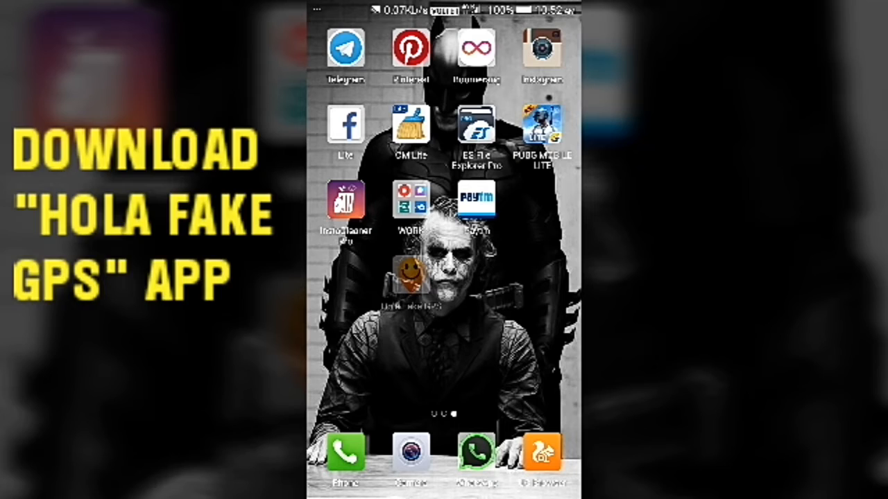
{"action": "left_click", "coordinate": [409, 277]}
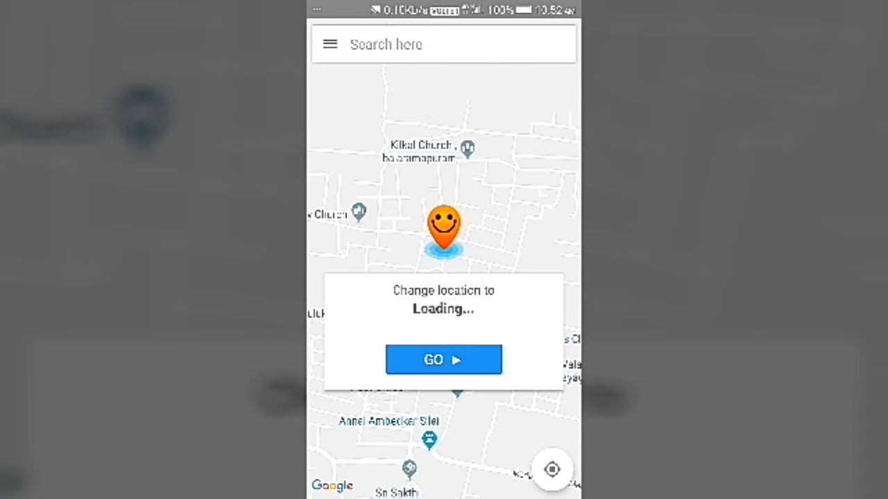
{"action": "left_click", "coordinate": [444, 43]}
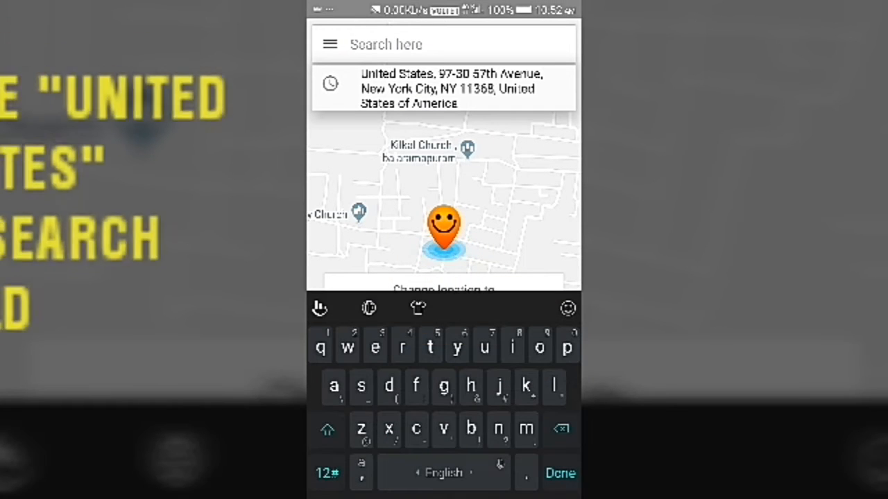
{"action": "type", "text": "uni"}
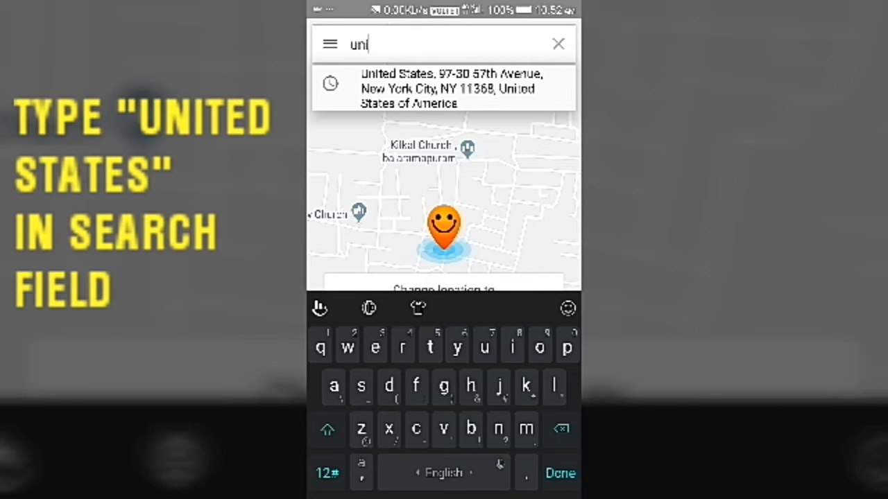
{"action": "type", "text": "ted"}
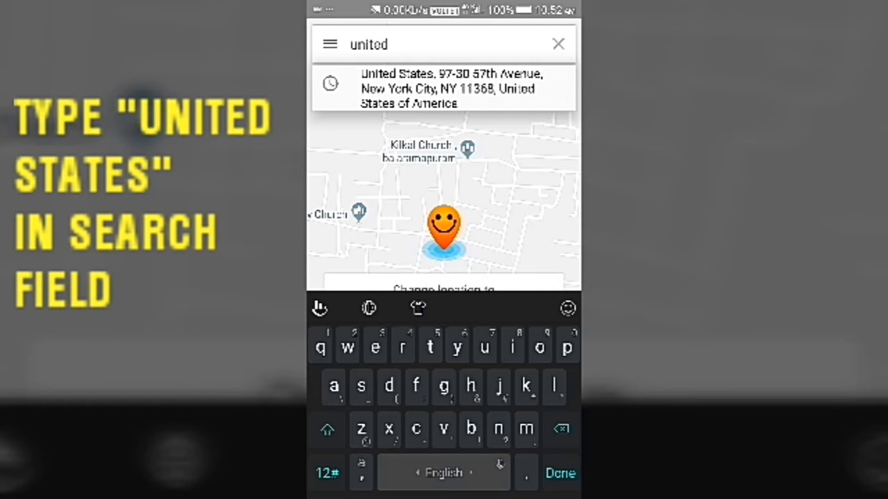
{"action": "type", "text": "s"}
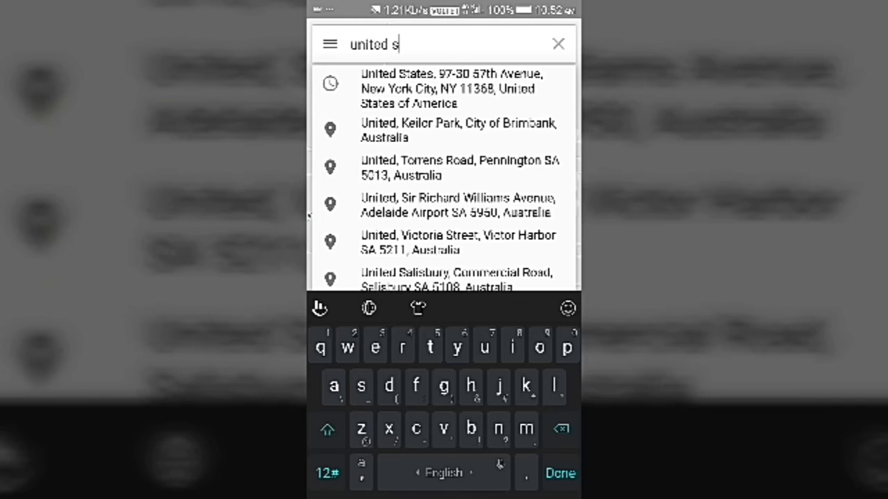
{"action": "left_click", "coordinate": [443, 89]}
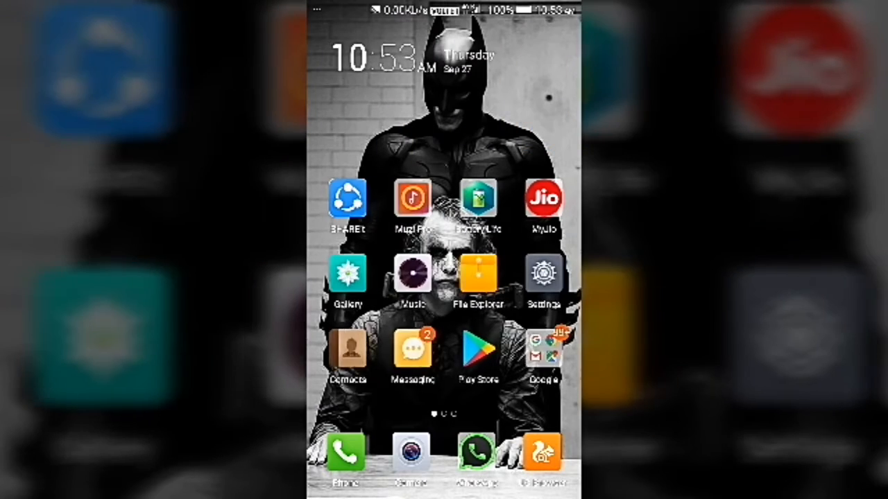
Relaunch Google Opinion Rewards from the Google folder
{"action": "left_click", "coordinate": [543, 354]}
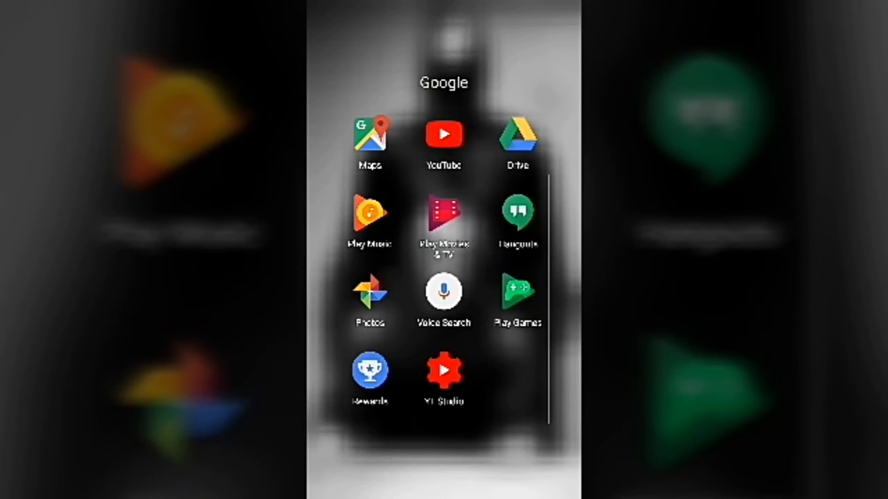
{"action": "left_click", "coordinate": [369, 372]}
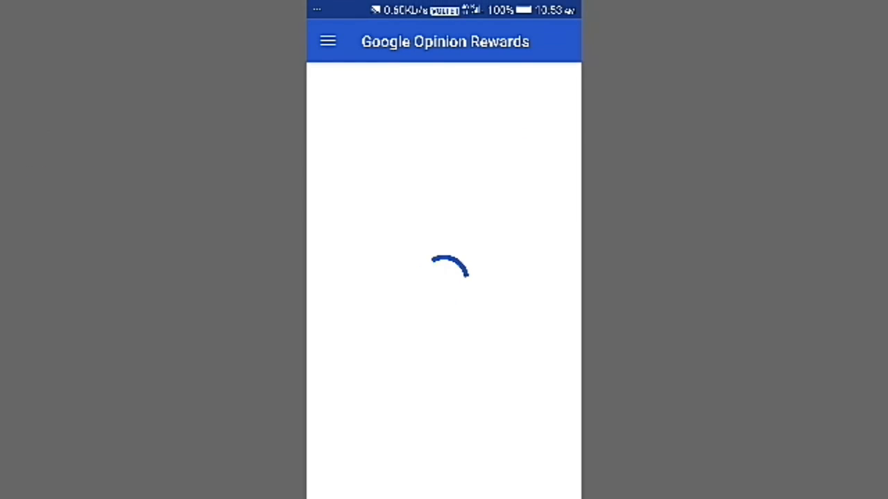